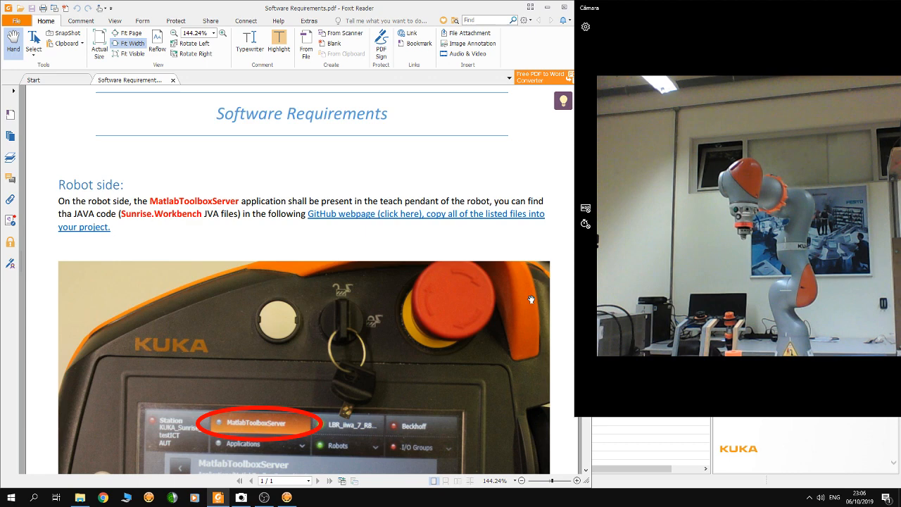
mouse_move(259, 197)
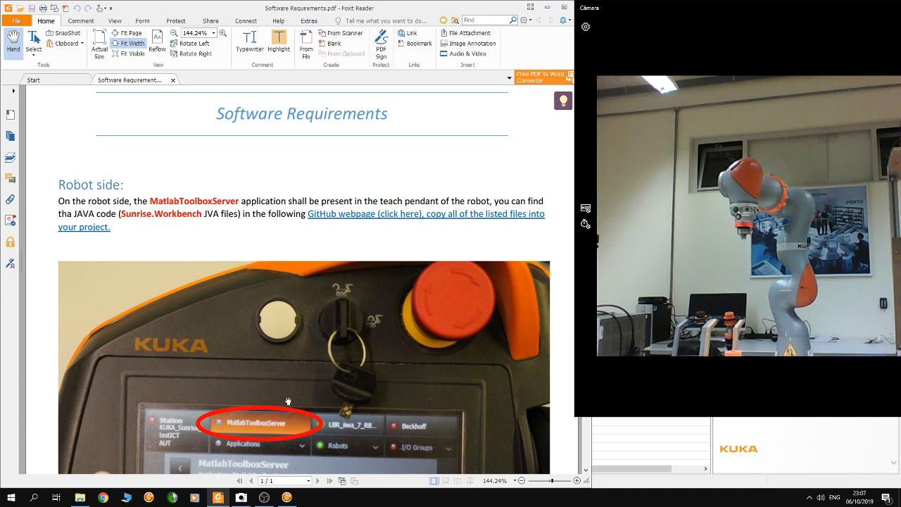
mouse_move(235, 442)
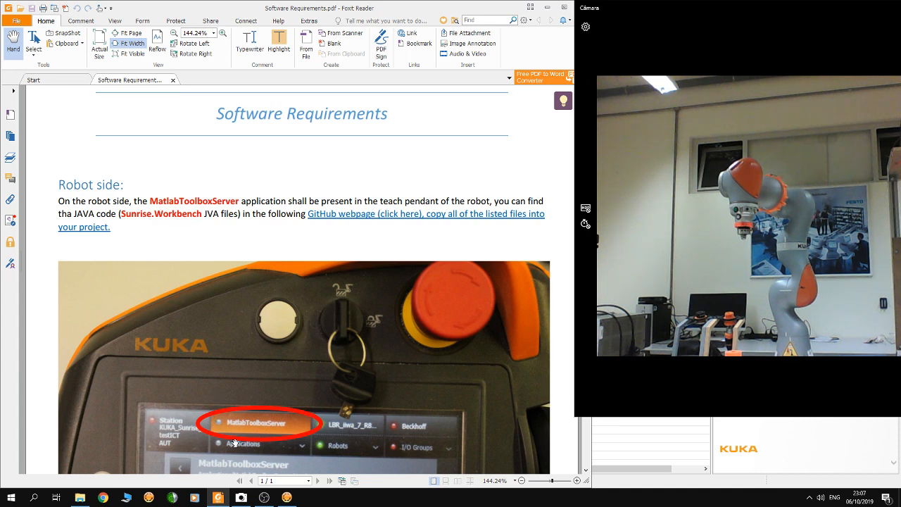
mouse_move(268, 414)
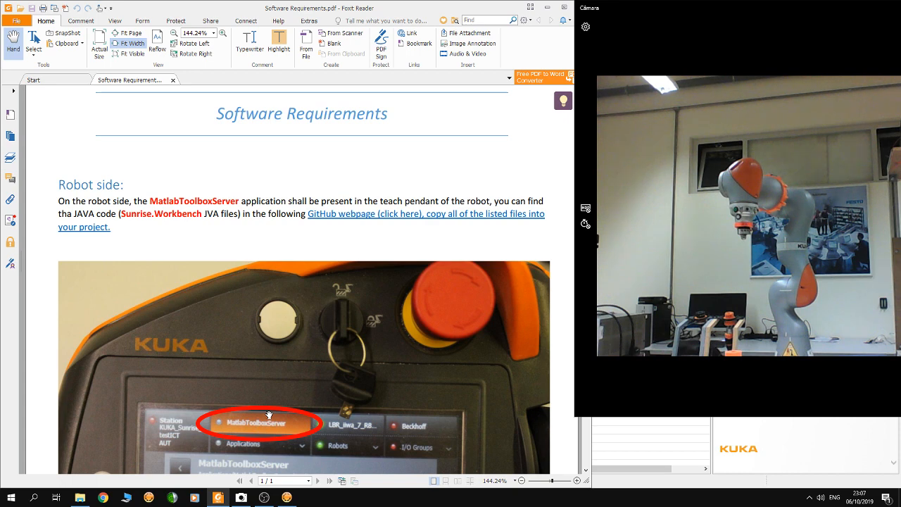
mouse_move(329, 230)
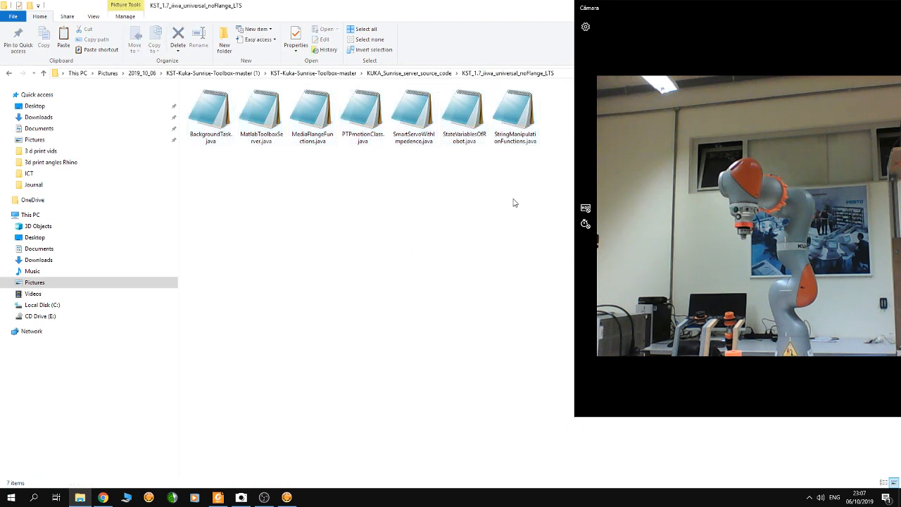
Step: Copy the seven selected .java files from the universal no-flange folder
right_click(210, 112)
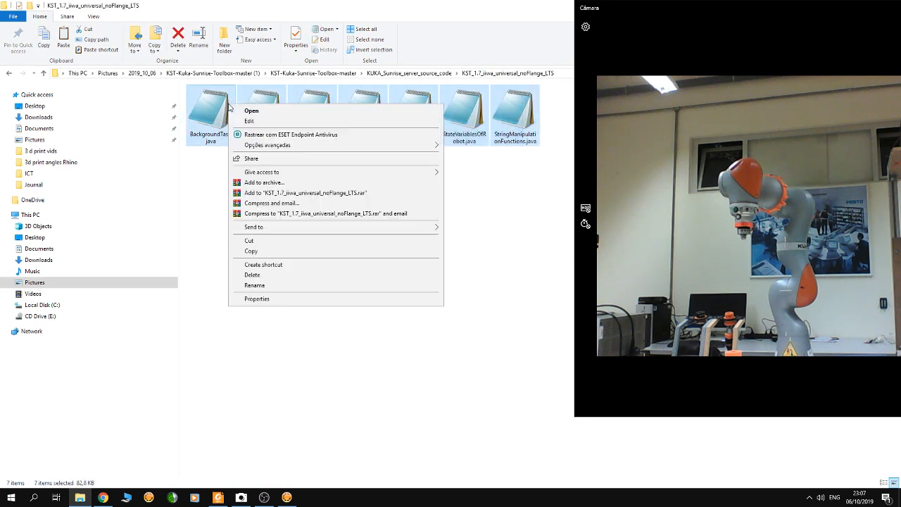
left_click(289, 314)
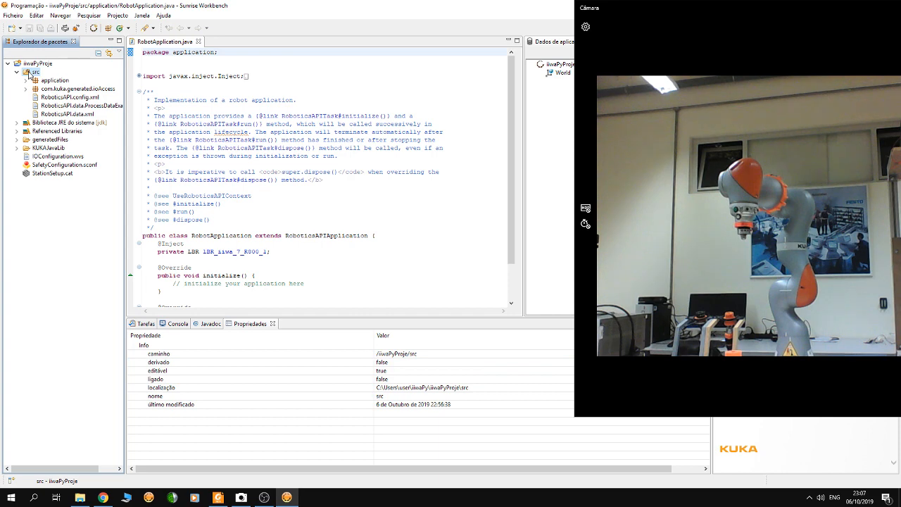
Step: Create a new Java package named lbrExampleApplications under src
right_click(34, 72)
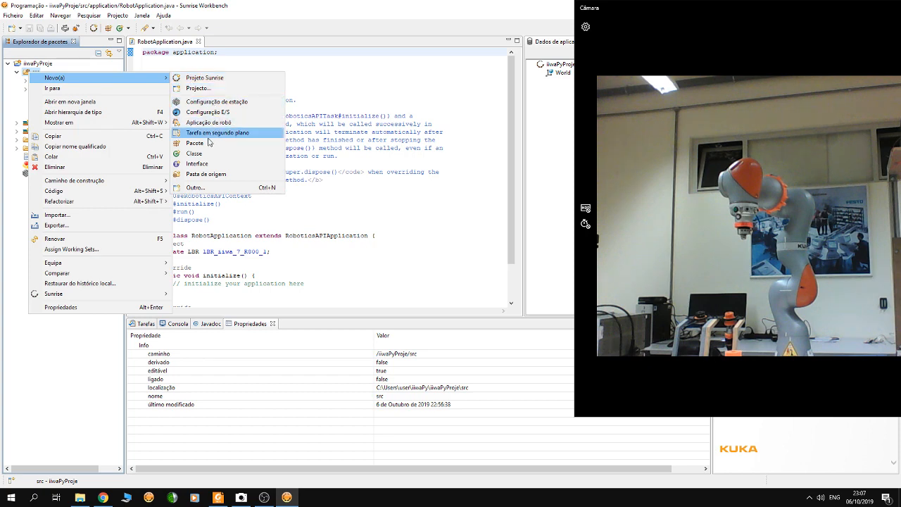
left_click(194, 143)
type("lbrExampleApplicat")
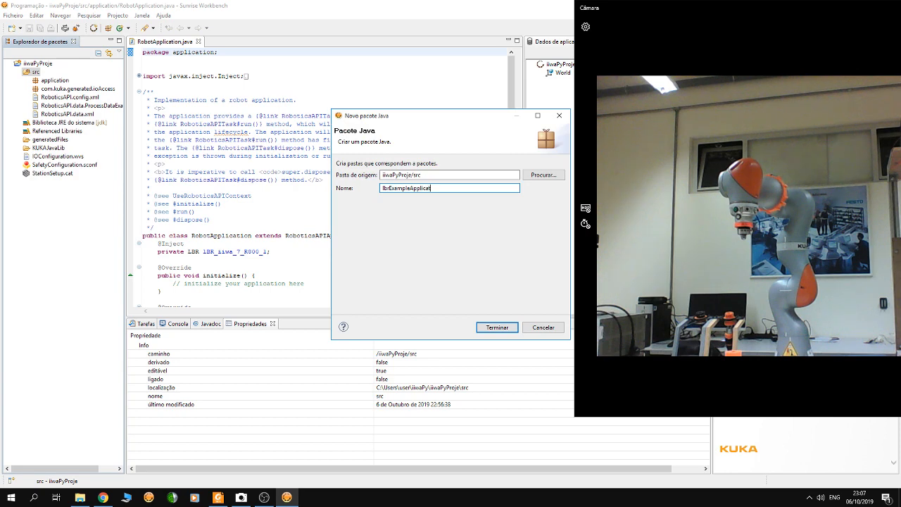
left_click(495, 326)
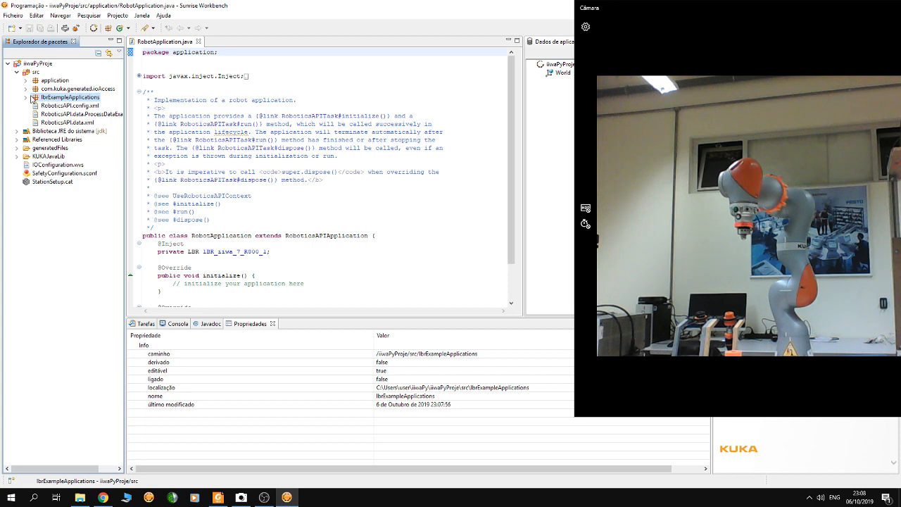
Step: Paste the files into lbrExampleApplications, inspect BackgroundTask.java's unresolved DirectServo import, and load StationSetup.cat
left_click(25, 95)
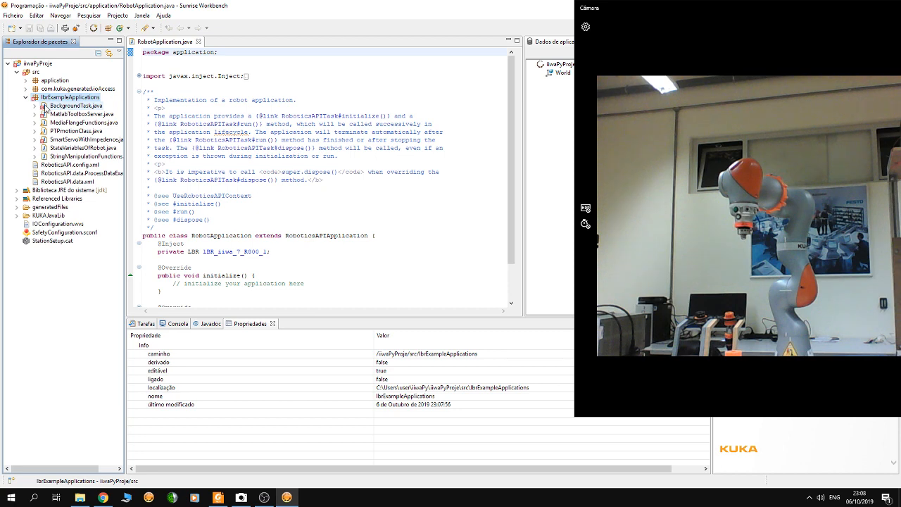
left_click(81, 114)
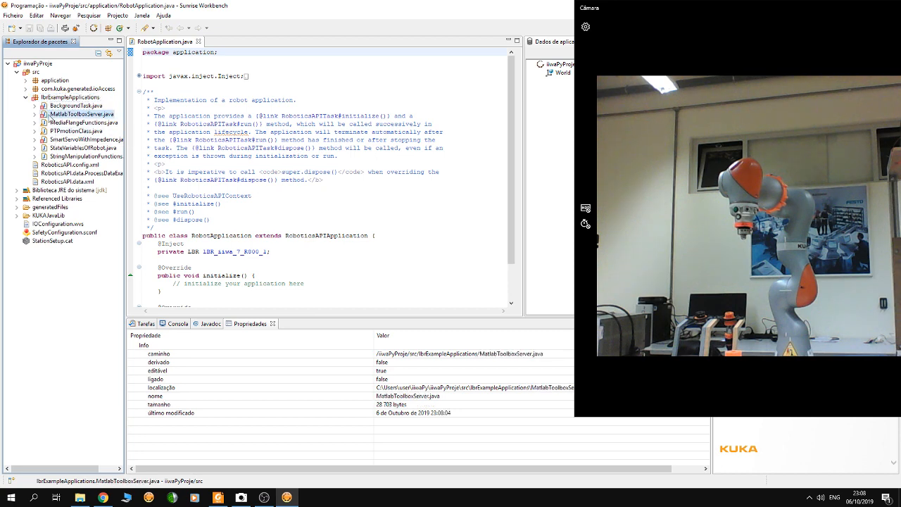
double_click(76, 104)
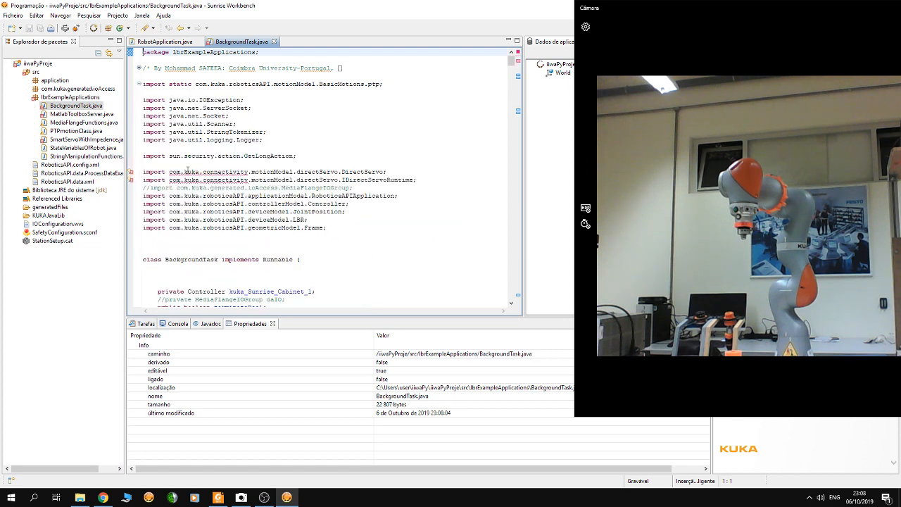
double_click(315, 172)
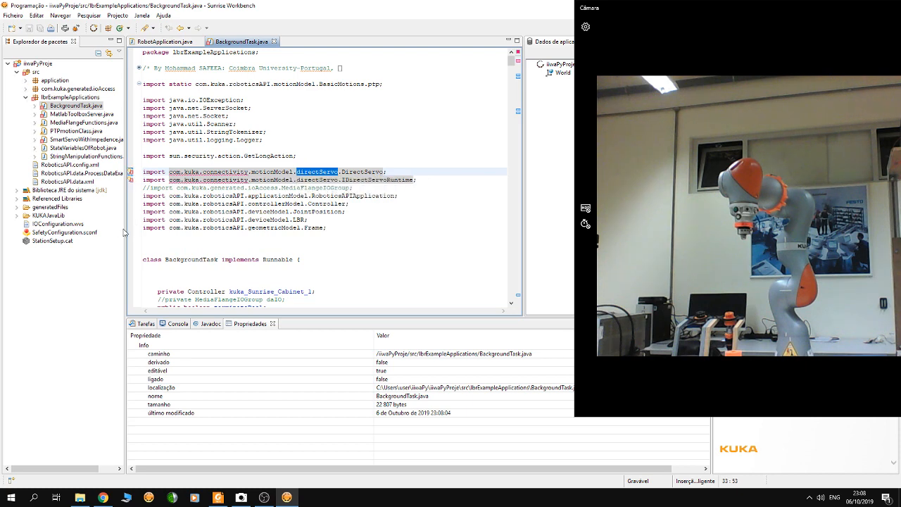
double_click(52, 239)
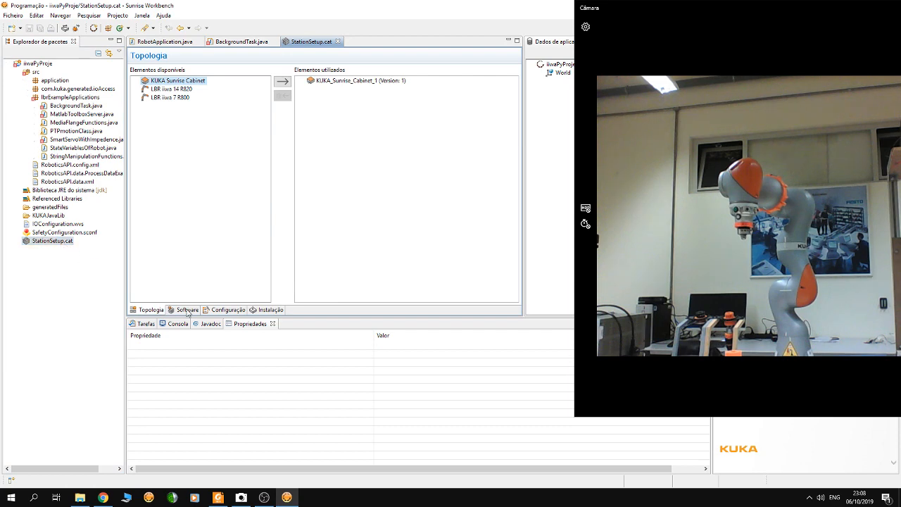
Step: Enable the Direct and Smart Servo Motion Extensions in the station's software list
left_click(186, 310)
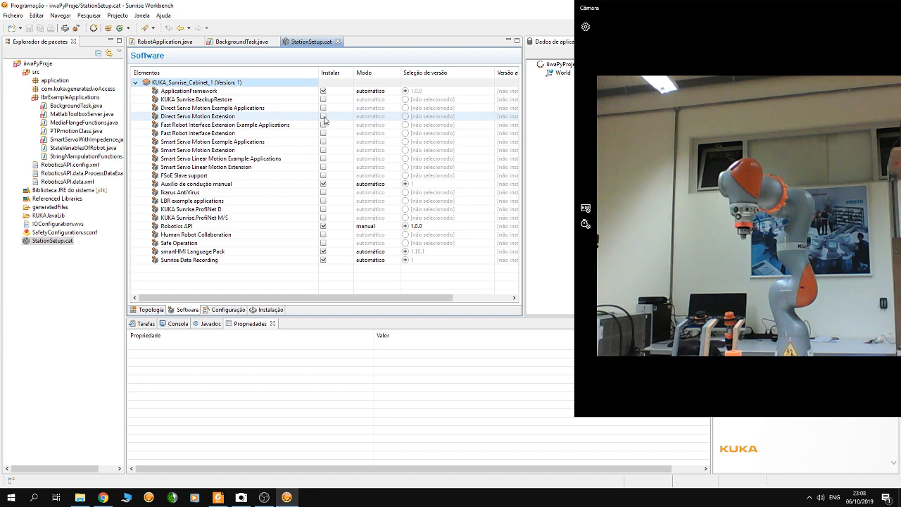
left_click(324, 115)
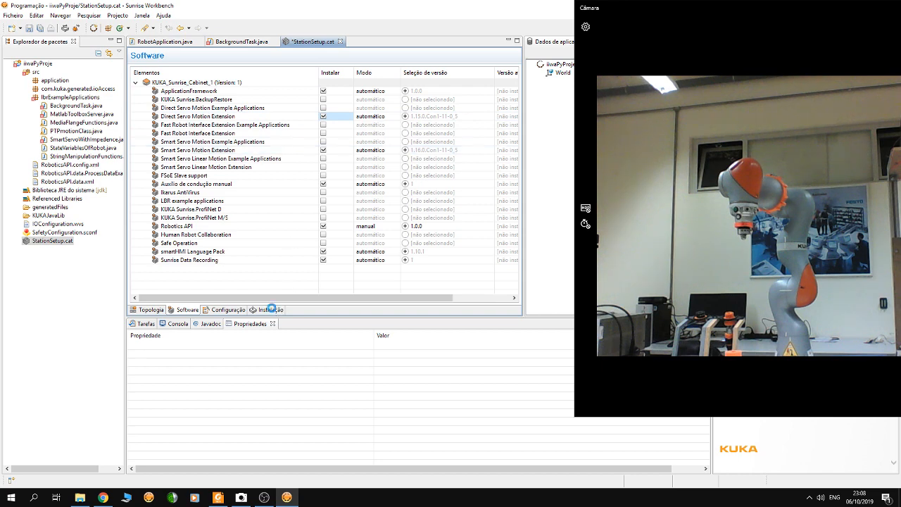
left_click(269, 310)
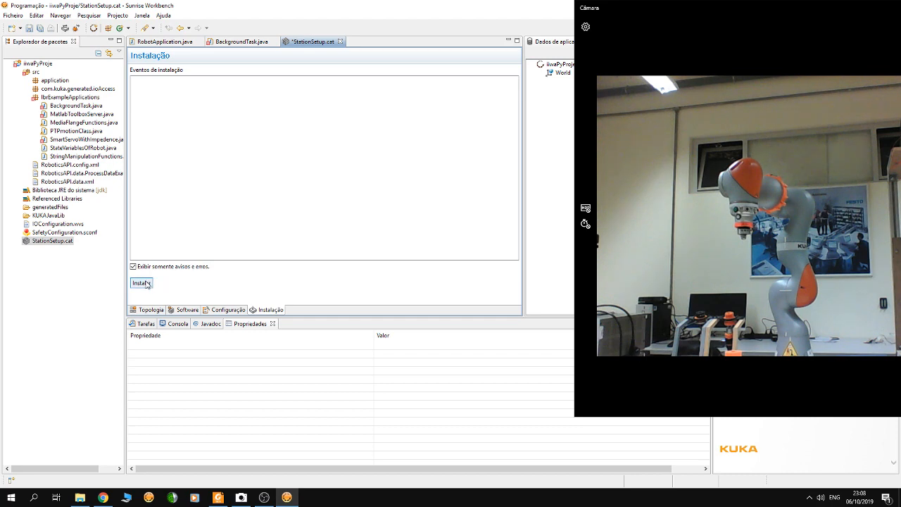
left_click(186, 309)
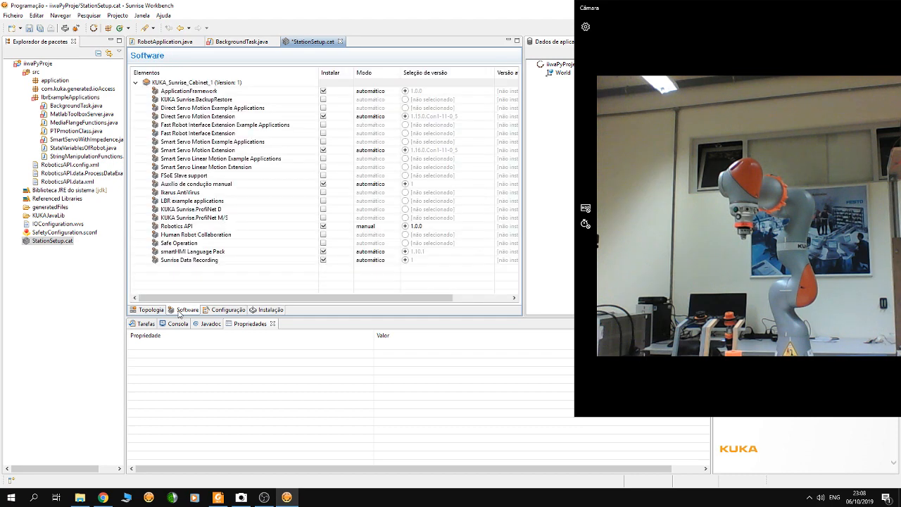
Step: Install the updated station configuration and confirm Save and apply
left_click(269, 310)
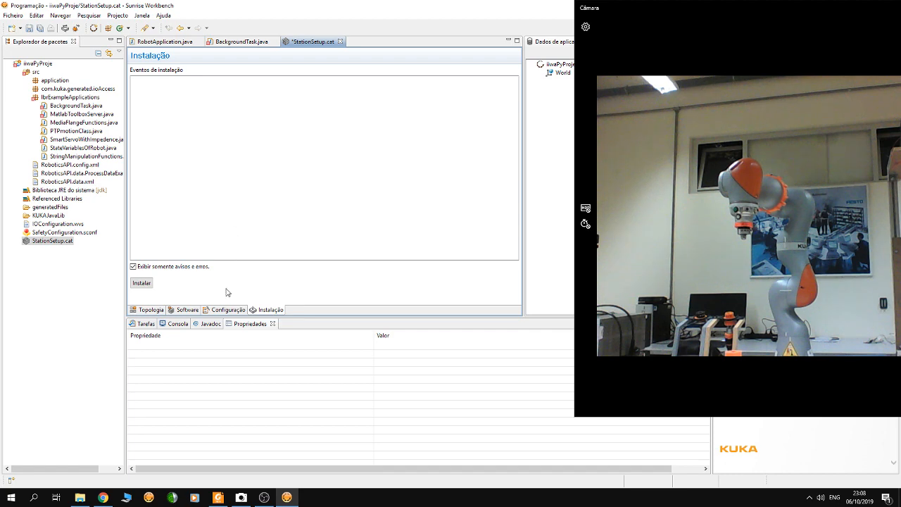
left_click(186, 310)
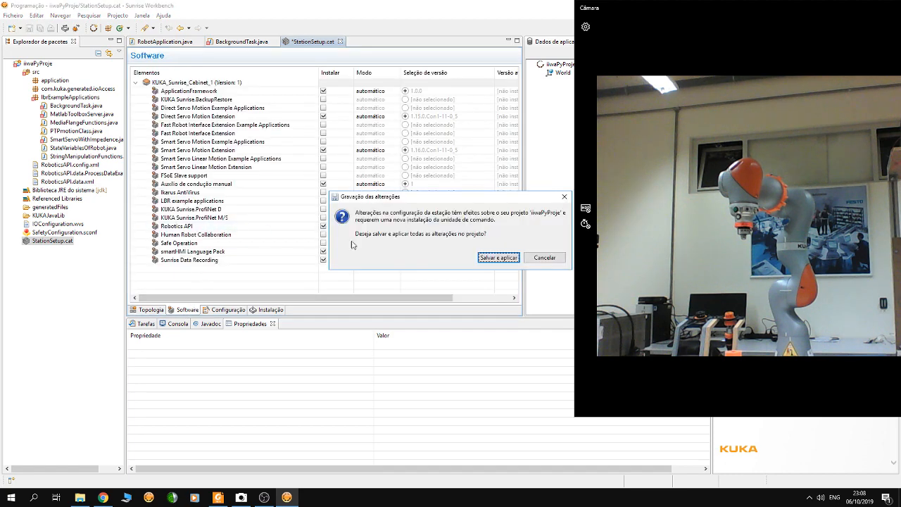
left_click(498, 256)
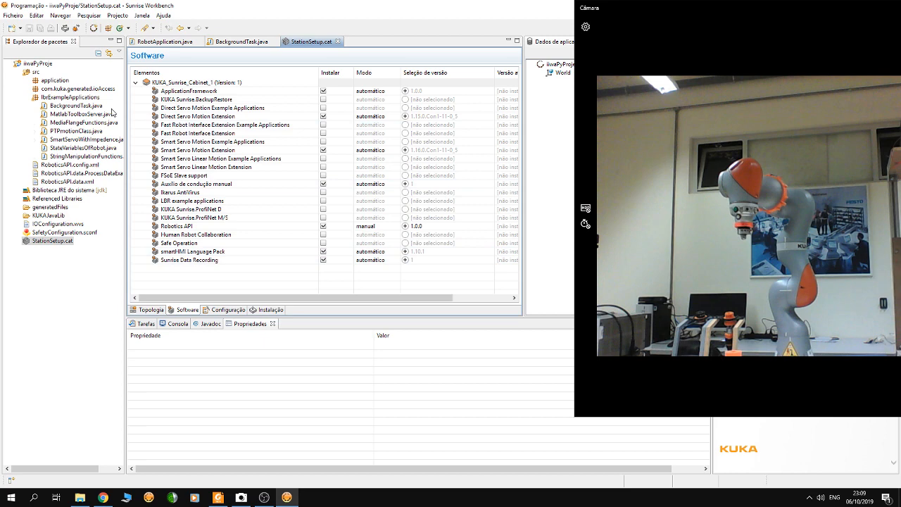
Step: Load MatlabToolboxServer.java and MediaFlangeFunctions.java into the editor
double_click(84, 114)
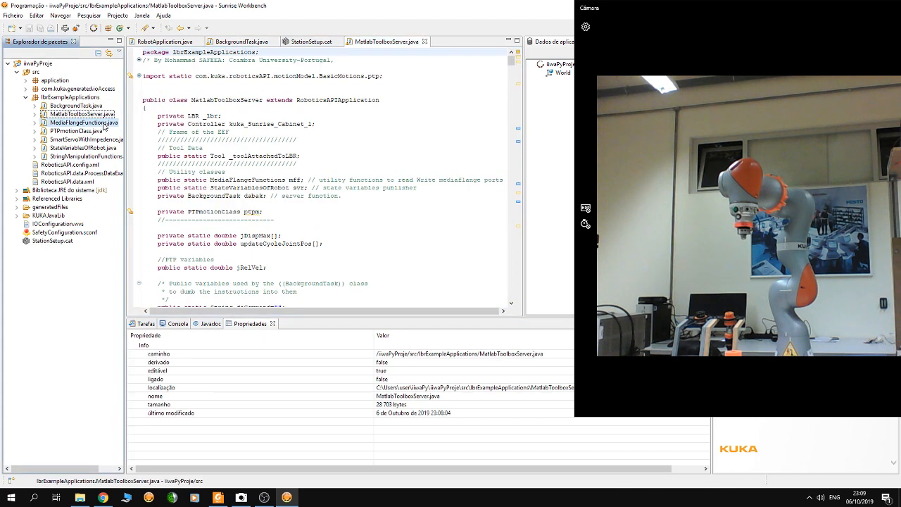
double_click(85, 121)
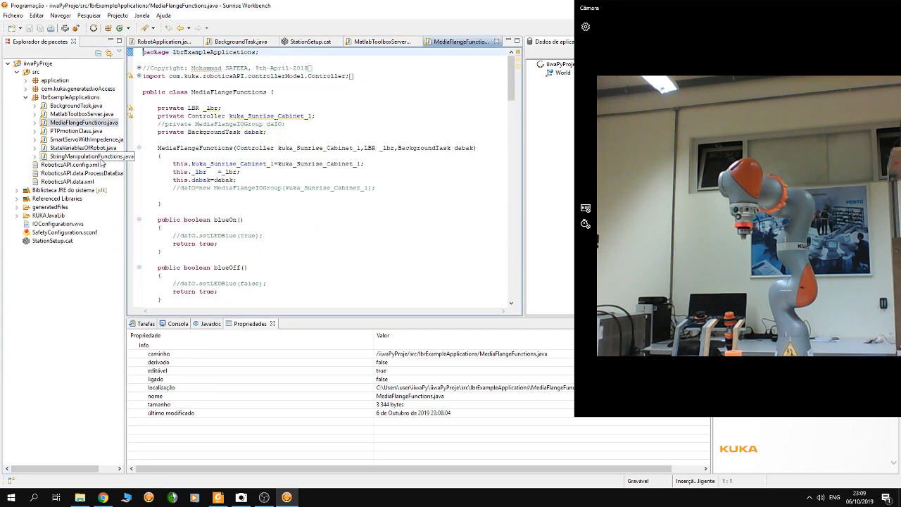